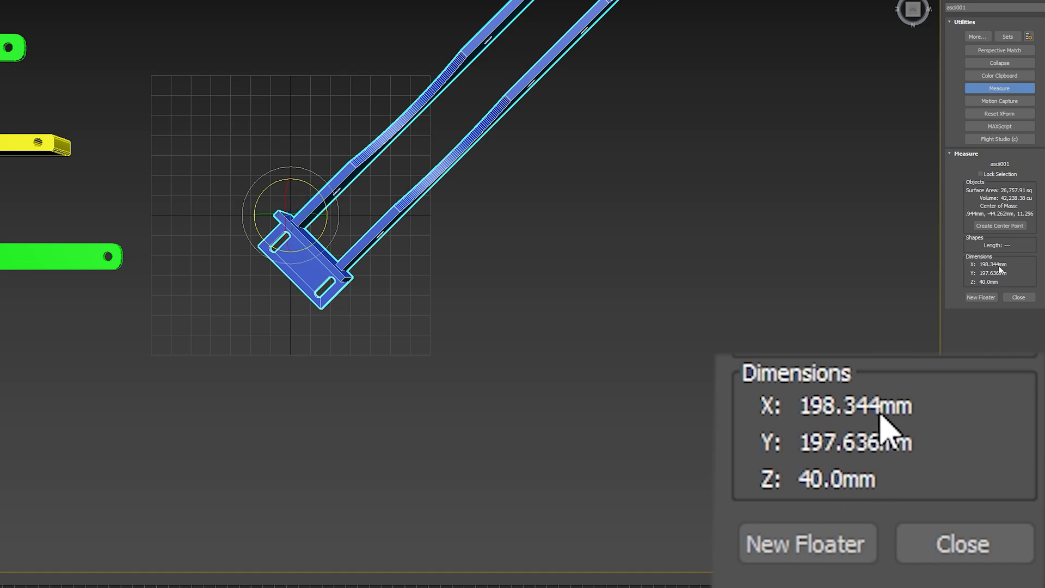
pyautogui.moveTo(937, 436)
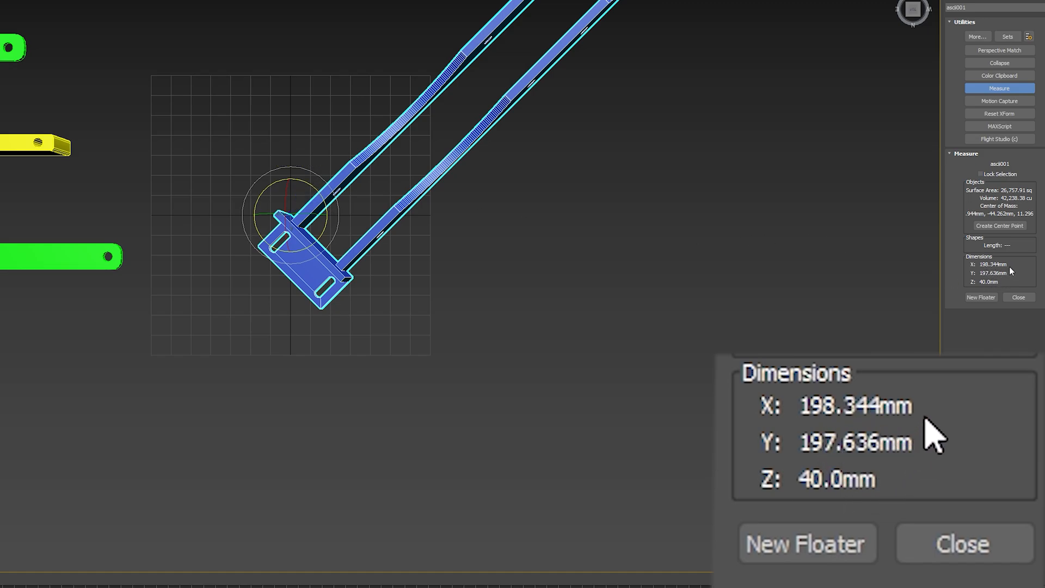
pyautogui.moveTo(799, 319)
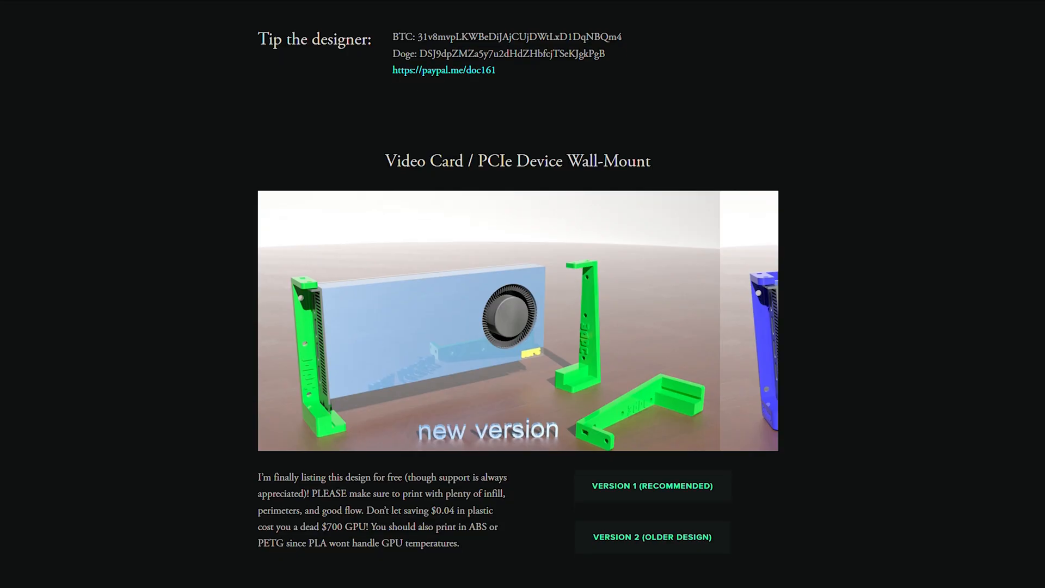
pyautogui.scroll(-3)
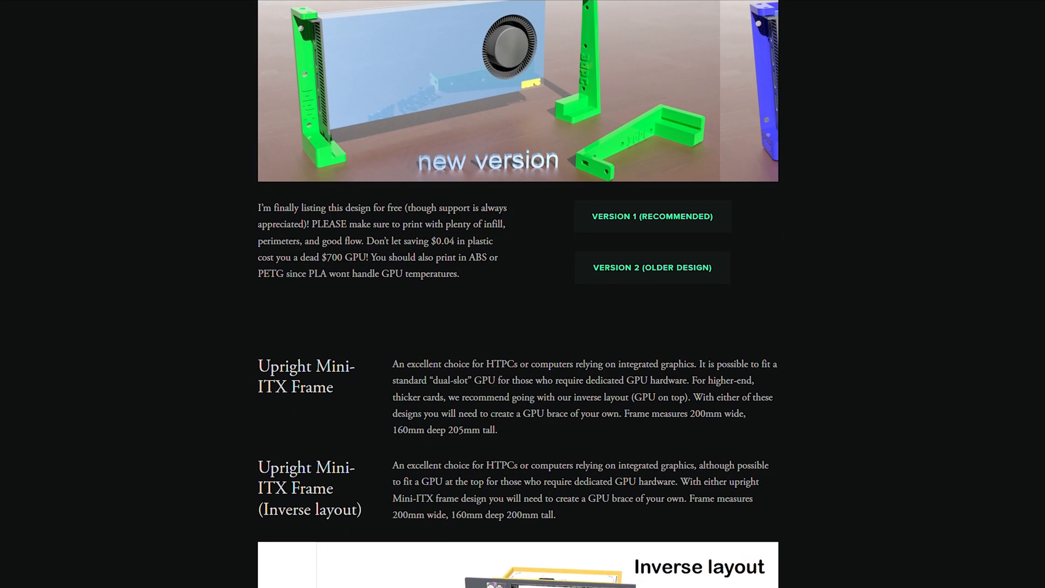
pyautogui.scroll(-3)
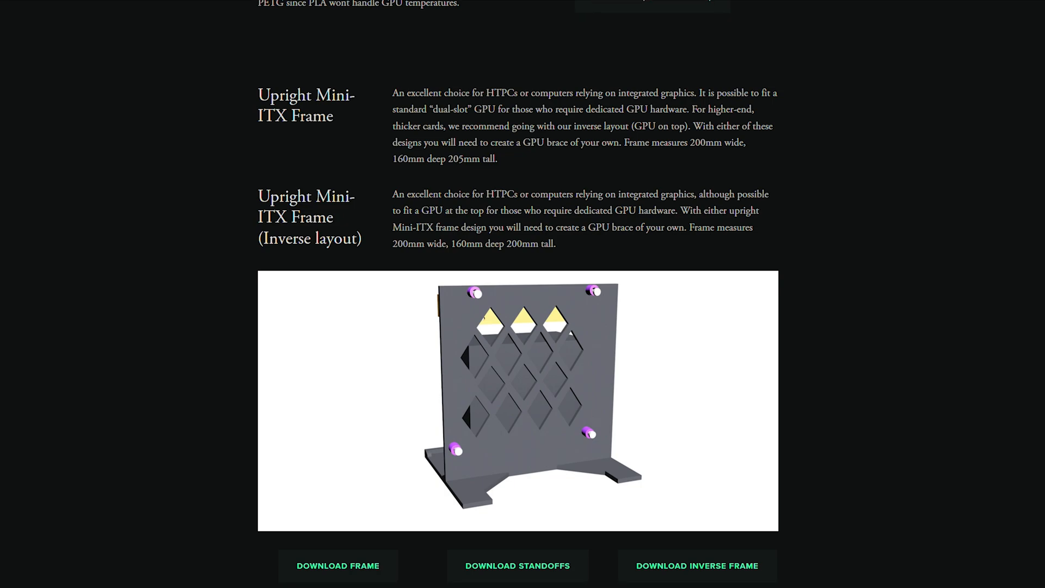